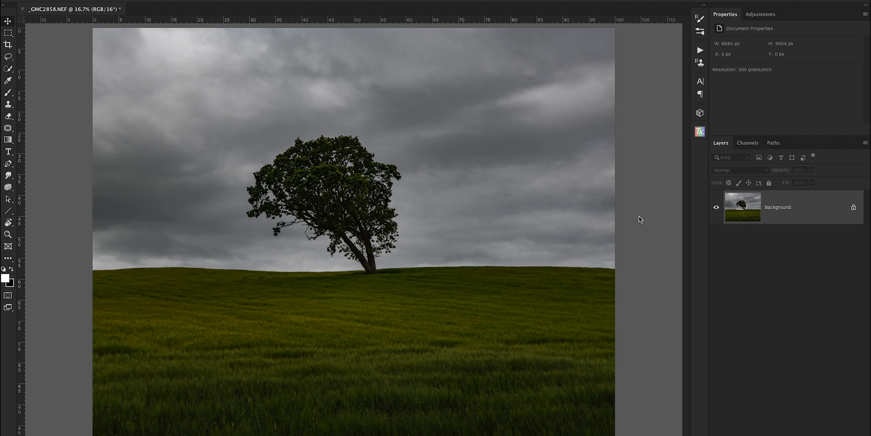
Duplicate the background as Layer 1 and send it to the Luminar 3 plug-in
key(ctrl+j)
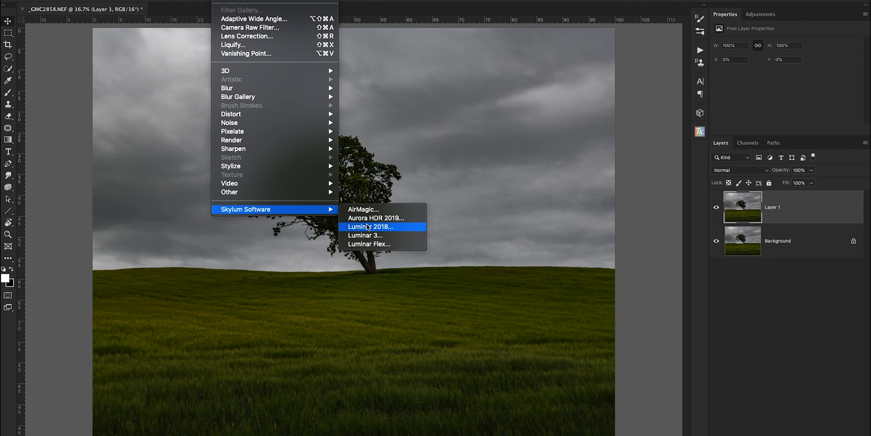
click(371, 227)
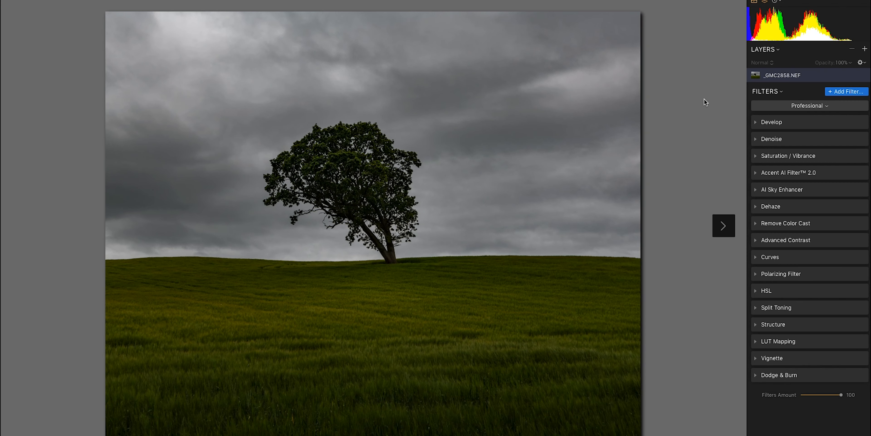
Strengthen the cloudy sky by raising the AI Sky Enhancer Amount
click(783, 189)
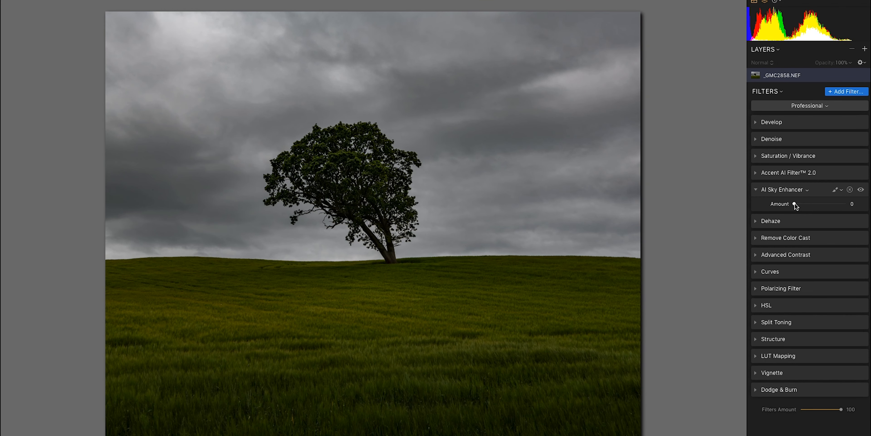
drag(793, 204, 809, 204)
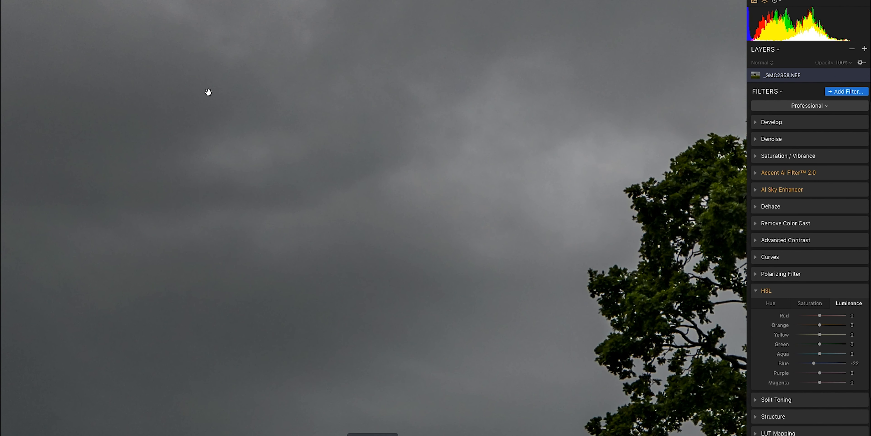
mouse_move(264, 208)
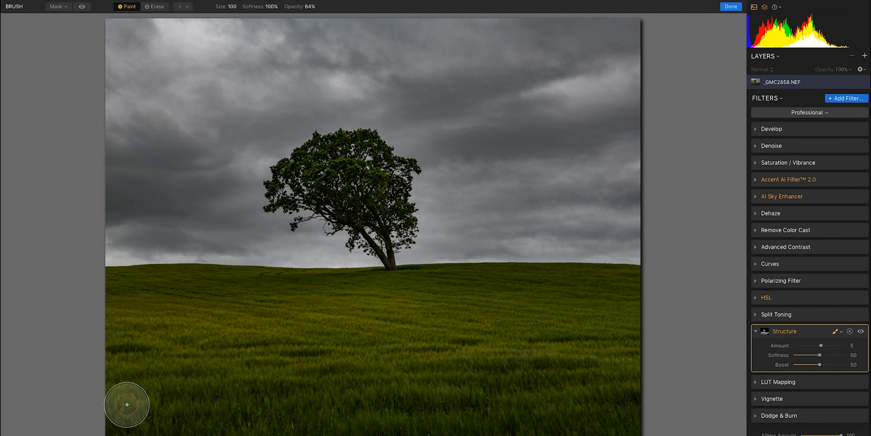
mouse_move(632, 390)
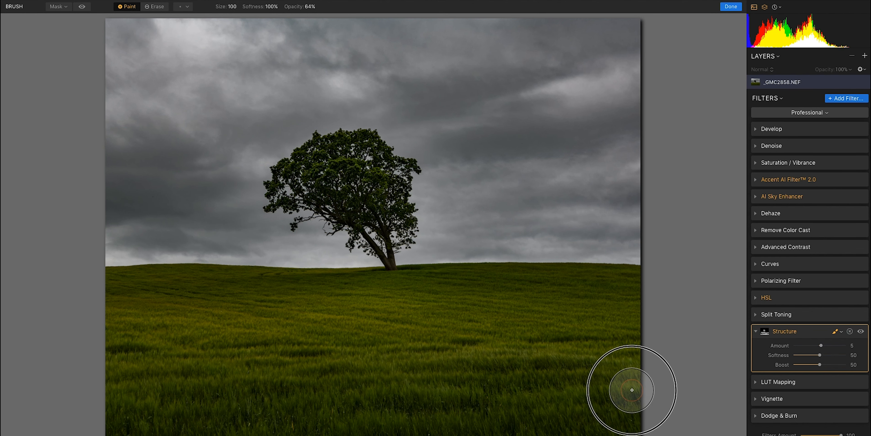
Check the painted Structure mask over canopy and field, then apply it with Done
click(82, 7)
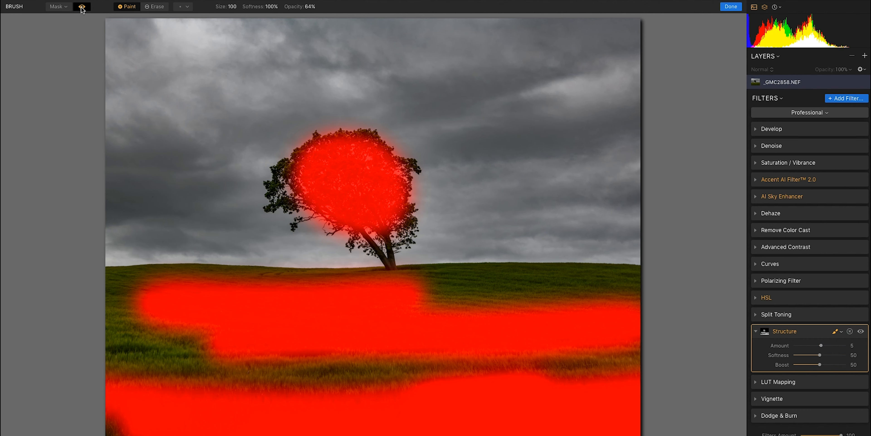
click(82, 6)
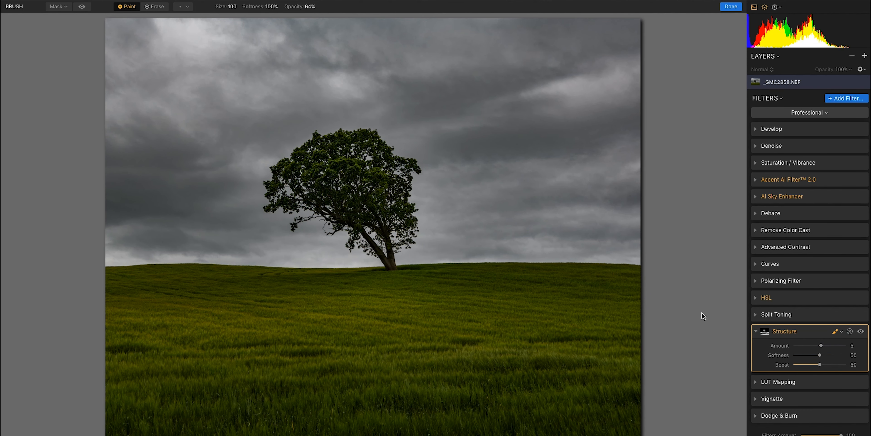
click(847, 99)
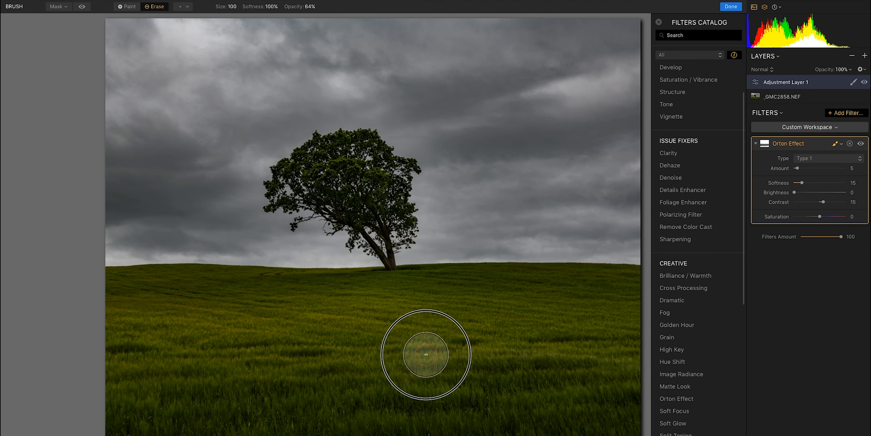
mouse_move(131, 371)
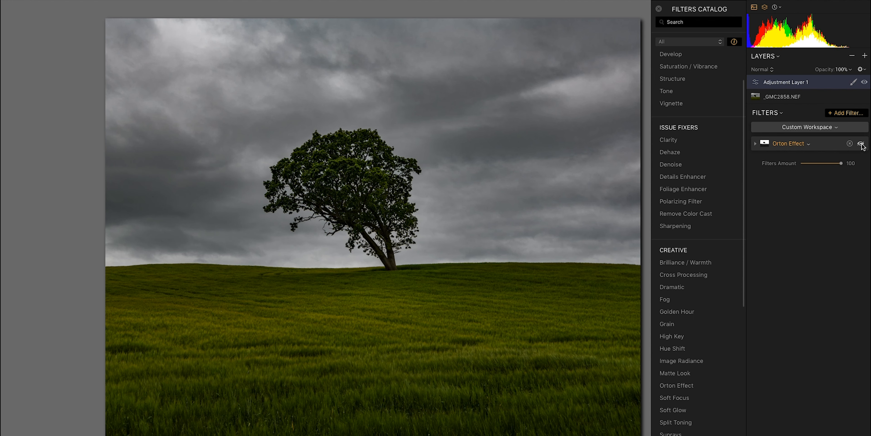
mouse_move(688, 213)
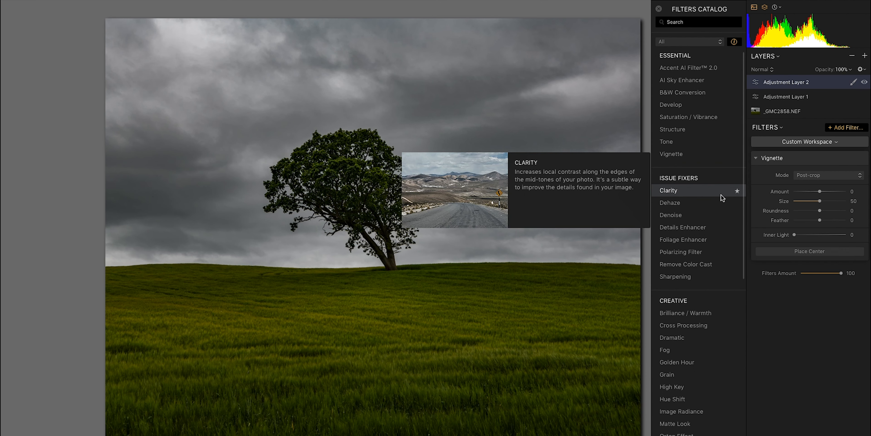
Darken the photo's edges with a Vignette Amount of about −51
drag(820, 191, 813, 191)
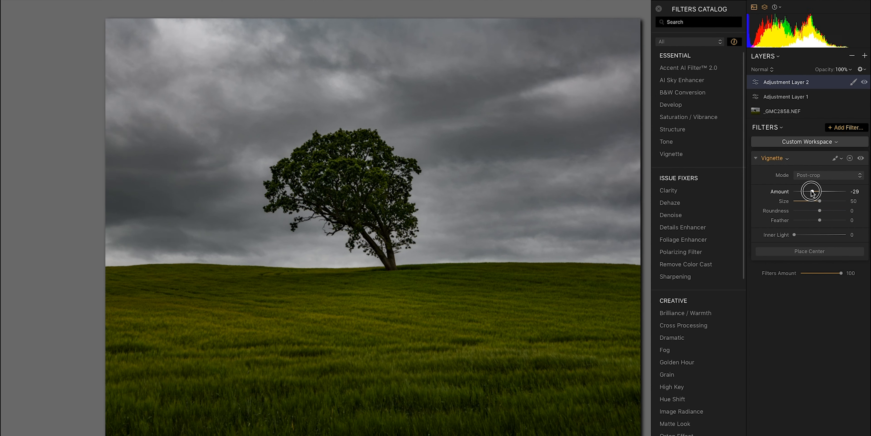
drag(810, 191, 805, 191)
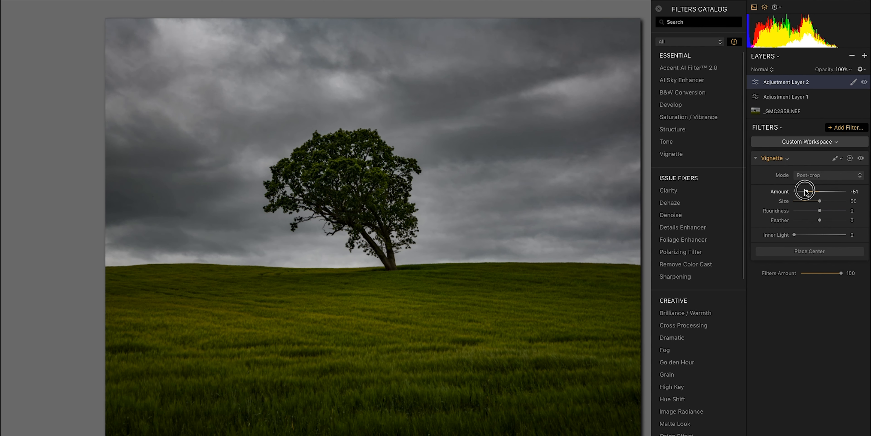
drag(805, 191, 807, 191)
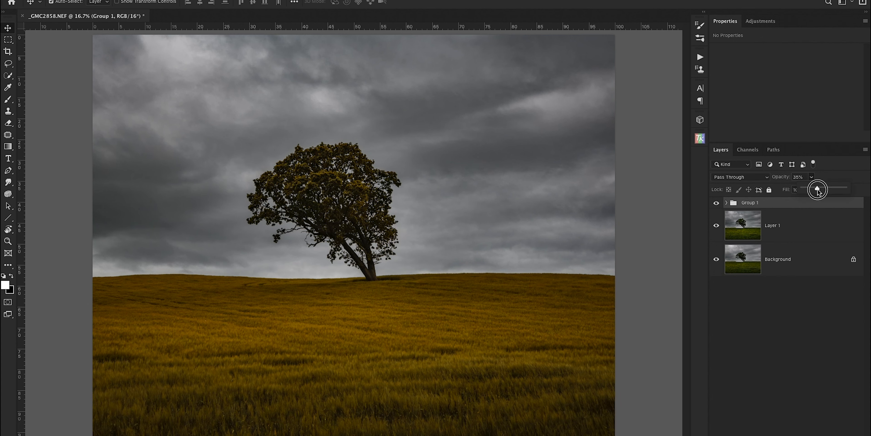
Settle Group 1's golden toning opacity near 45% after trying 48% and 37%
drag(818, 188, 825, 189)
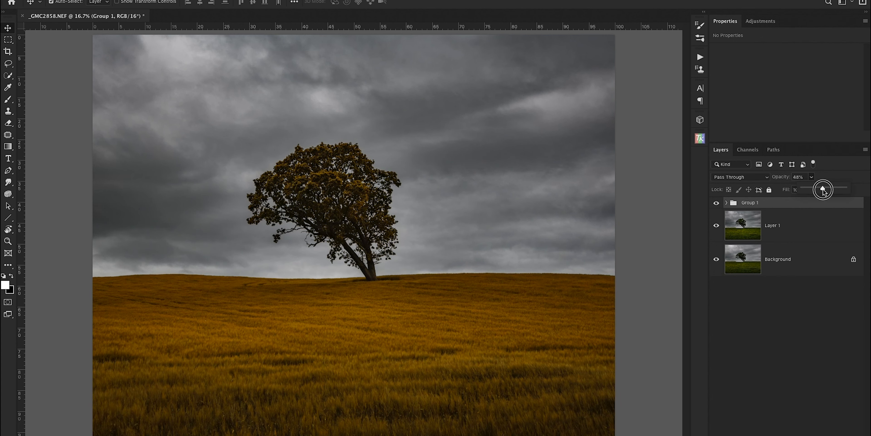
drag(825, 190, 818, 190)
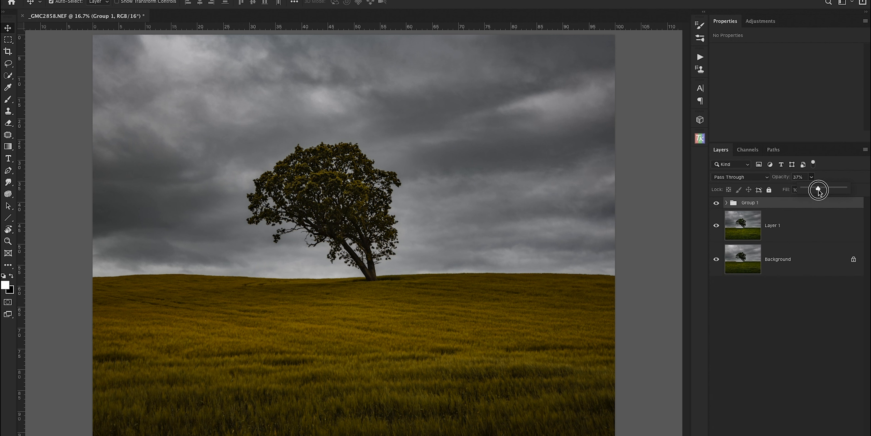
drag(818, 189, 823, 189)
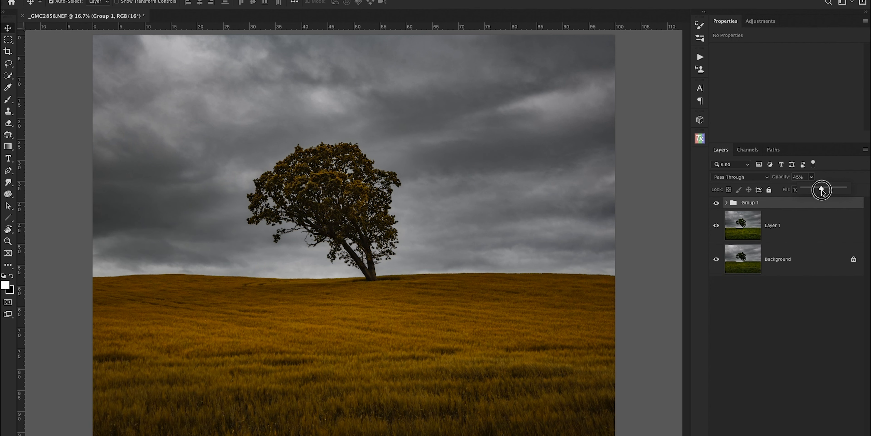
drag(823, 188, 821, 189)
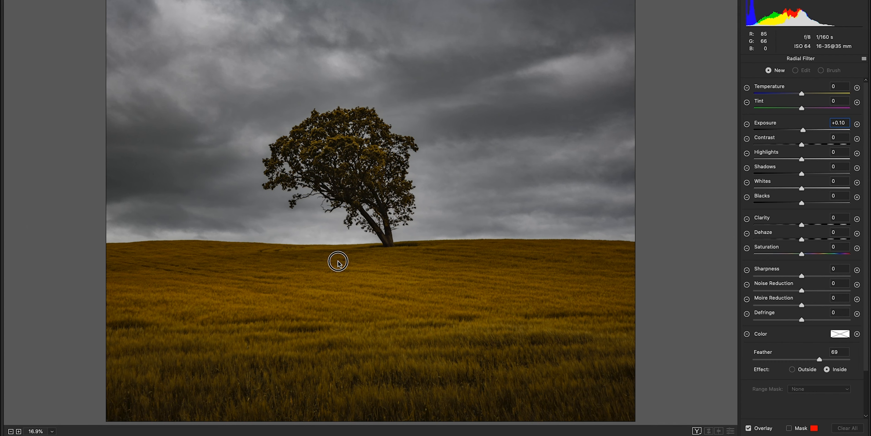
Draw a radial light patch over the field and brighten it by +0.50 exposure
drag(337, 262, 511, 277)
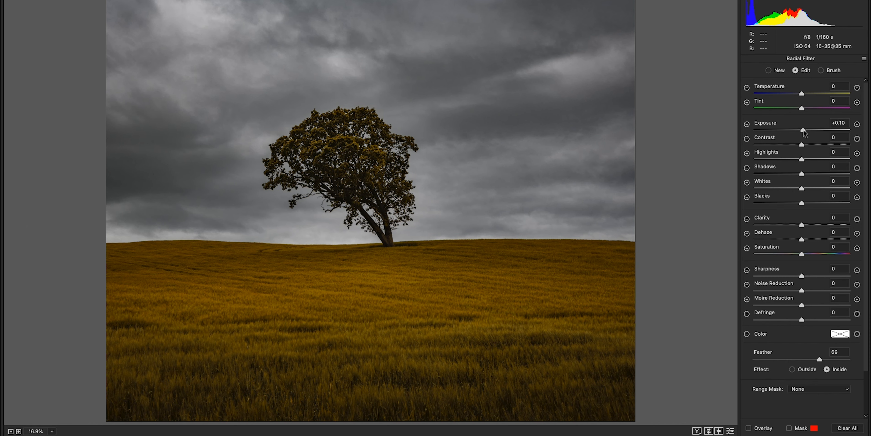
drag(802, 128, 809, 129)
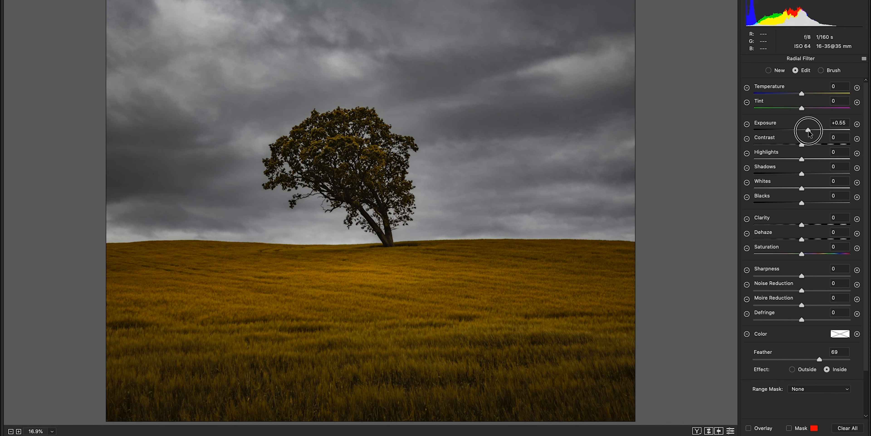
drag(810, 130, 809, 130)
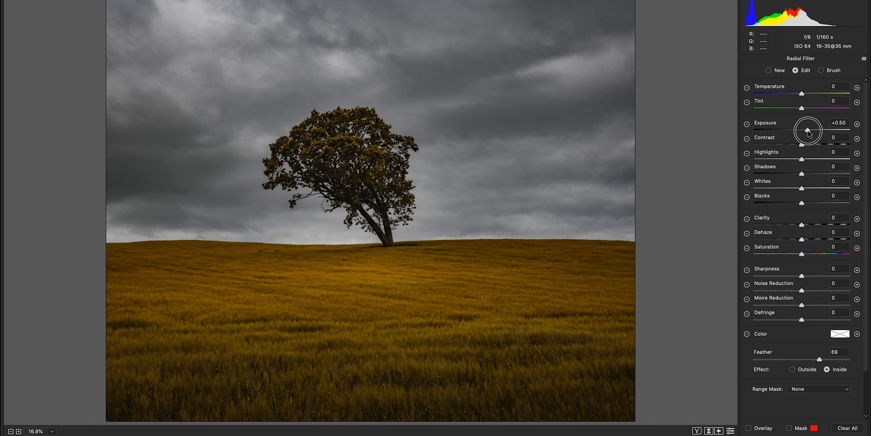
Show the filter overlay and reshape the ellipse along the field below the tree
click(840, 122)
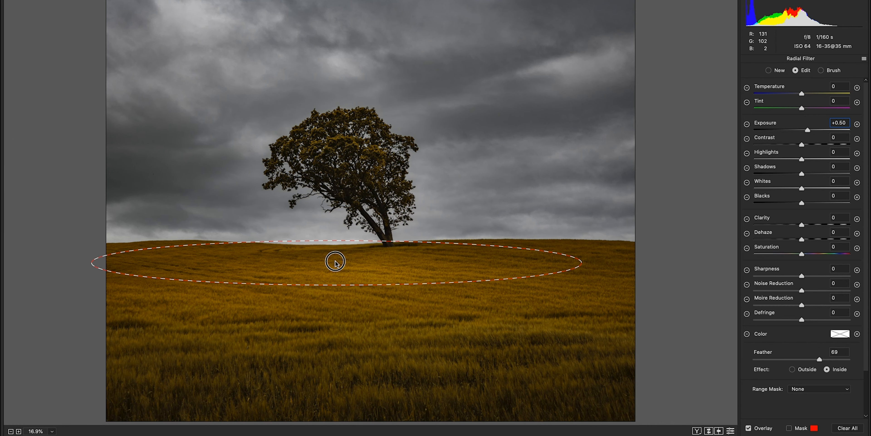
drag(335, 263, 338, 258)
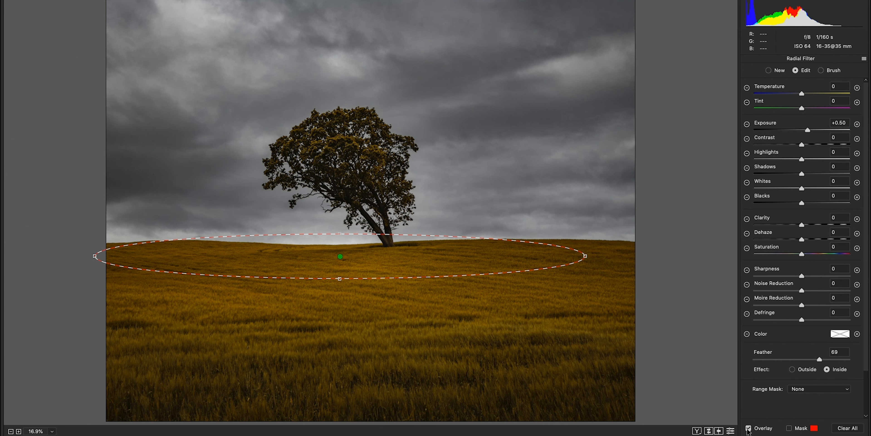
drag(807, 129, 810, 129)
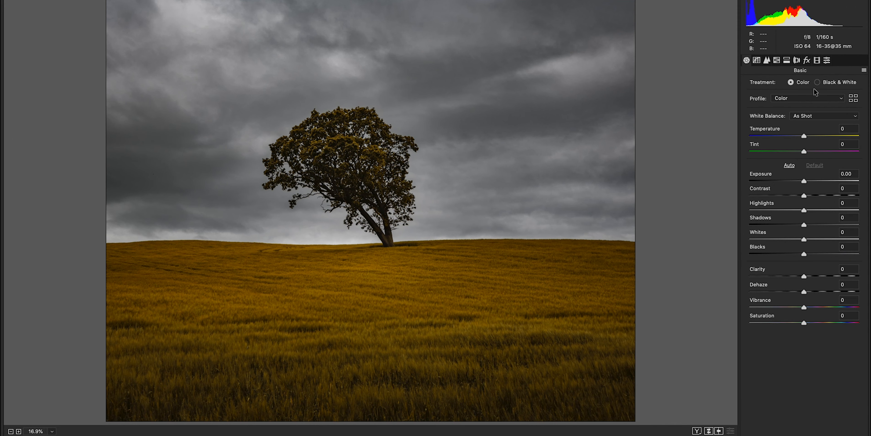
Check the Effects vignetting settings and start a new Radial Filter preset to +0.60 exposure
click(807, 60)
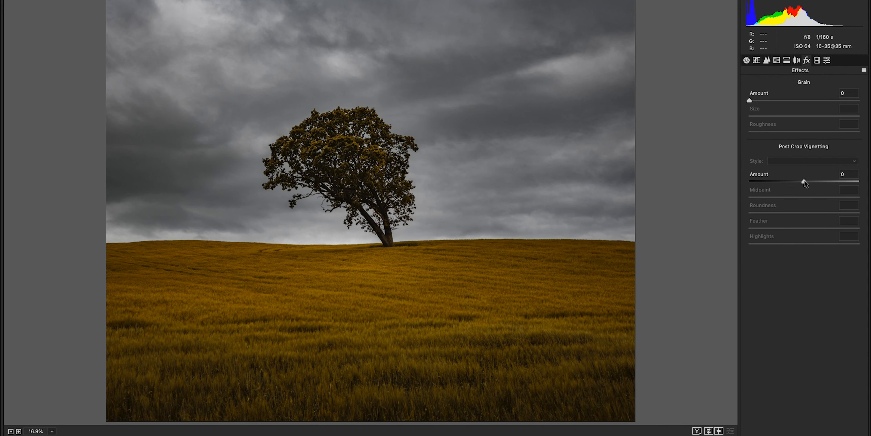
click(746, 60)
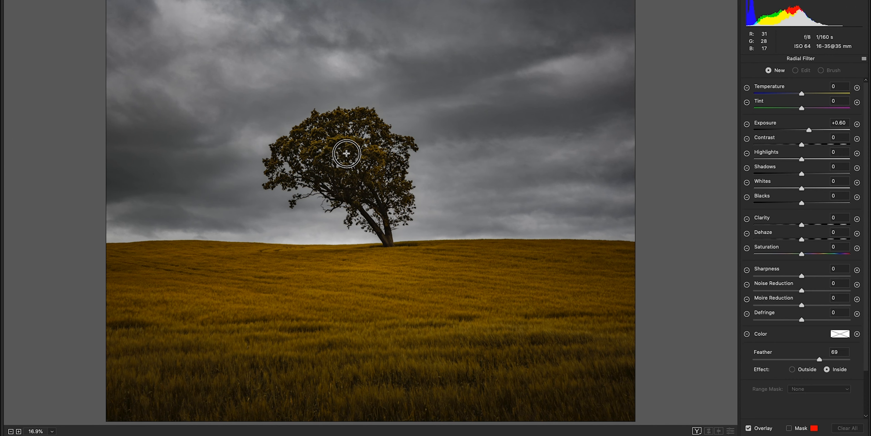
Draw an elliptical radial filter fitted around the whole tree canopy
drag(346, 154, 389, 179)
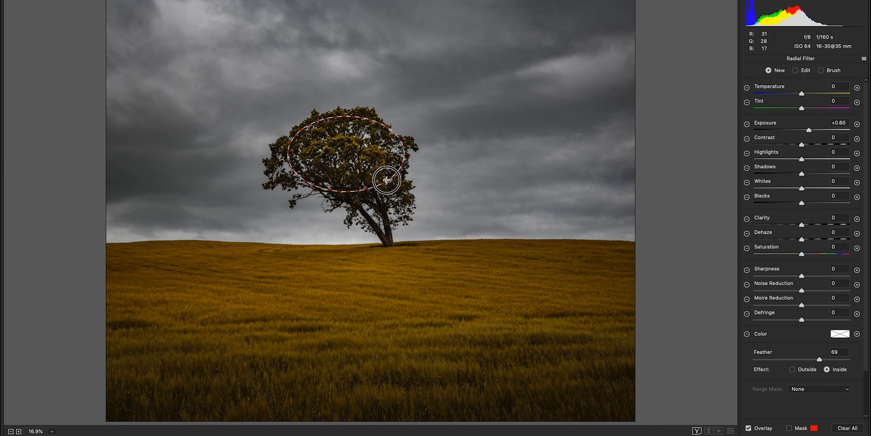
drag(383, 178, 395, 185)
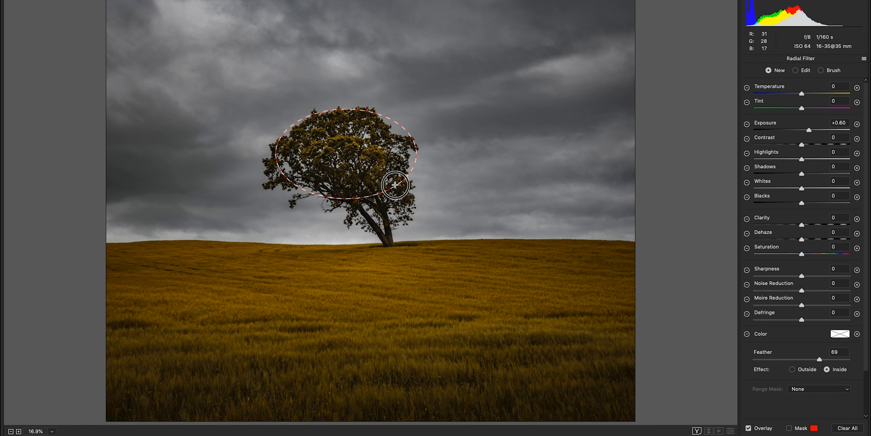
drag(395, 185, 404, 205)
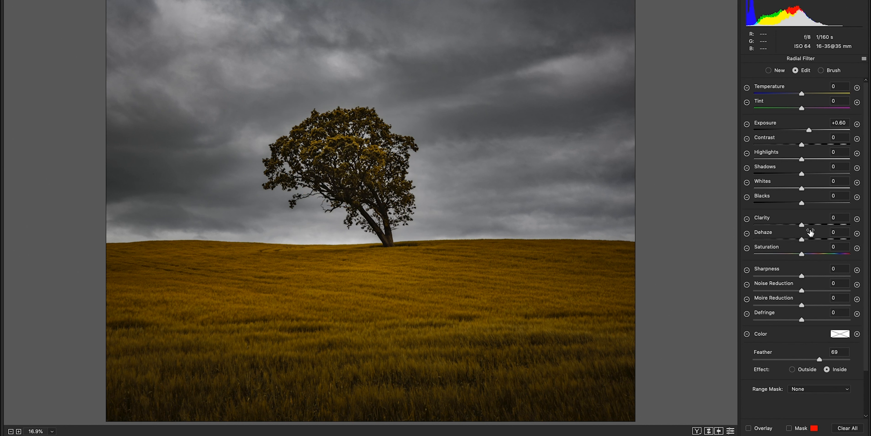
Try stronger and weaker canopy brightening and settle the exposure at +0.25
drag(823, 129, 810, 129)
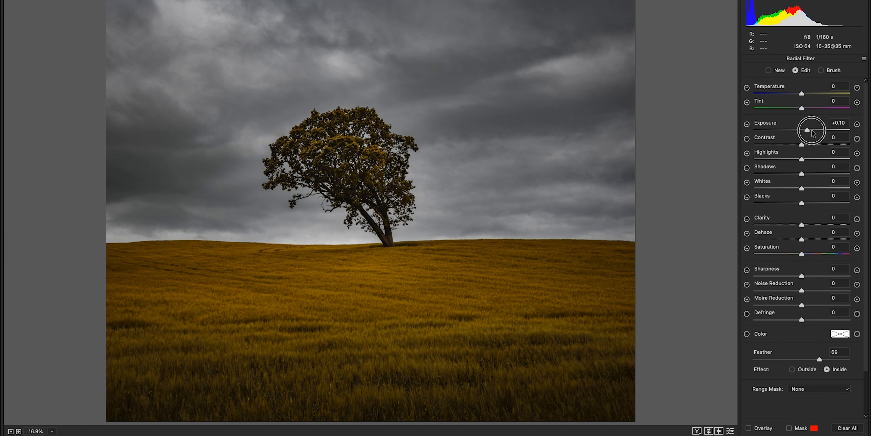
drag(804, 128, 812, 129)
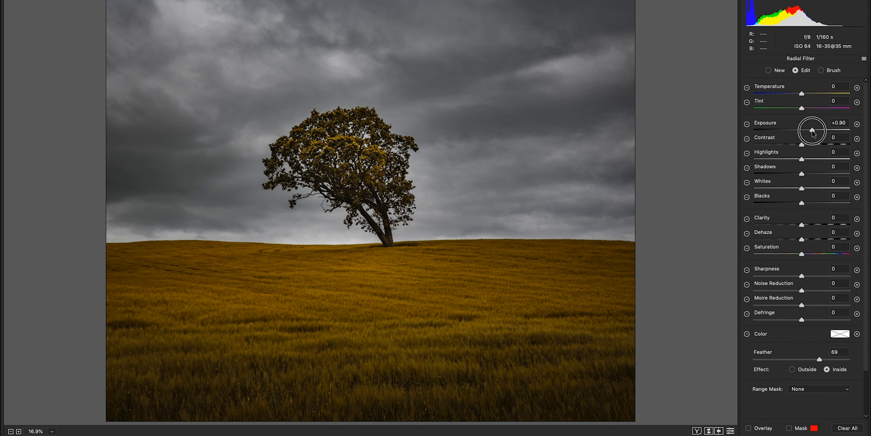
drag(812, 131, 804, 131)
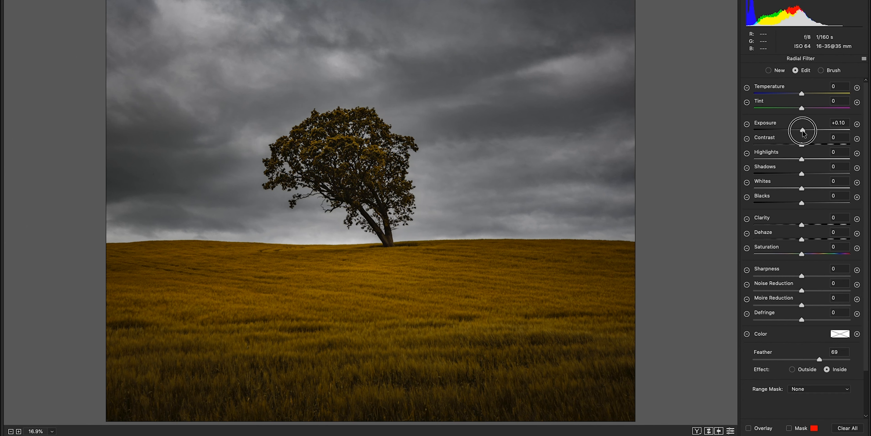
drag(803, 132, 806, 131)
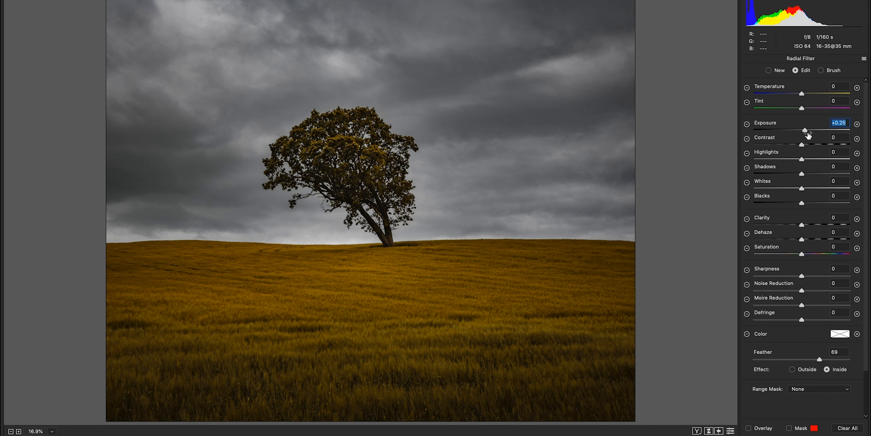
Show the canopy filter's red mask and switch the Radial Filter to Brush mode
click(791, 428)
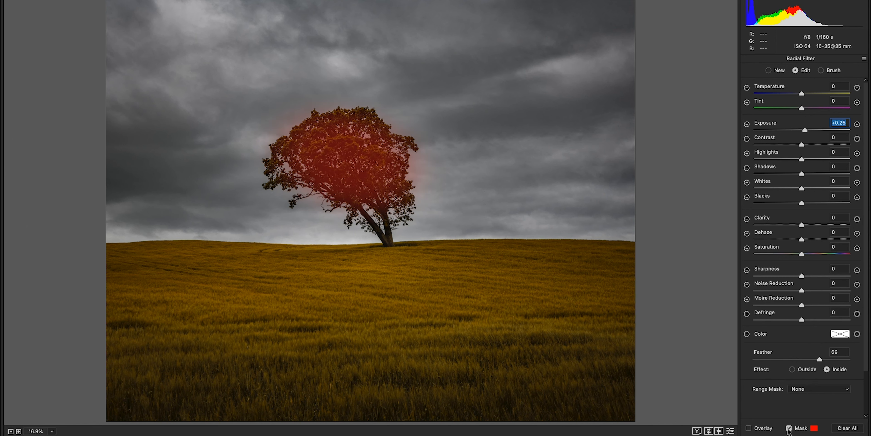
mouse_move(415, 166)
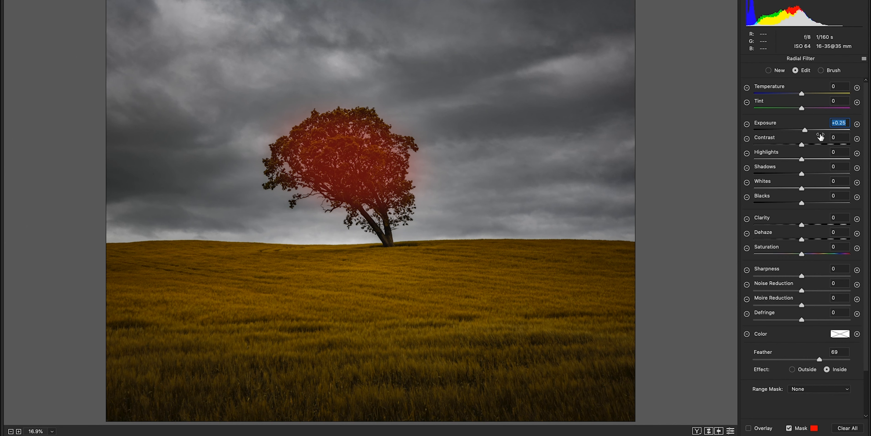
click(821, 70)
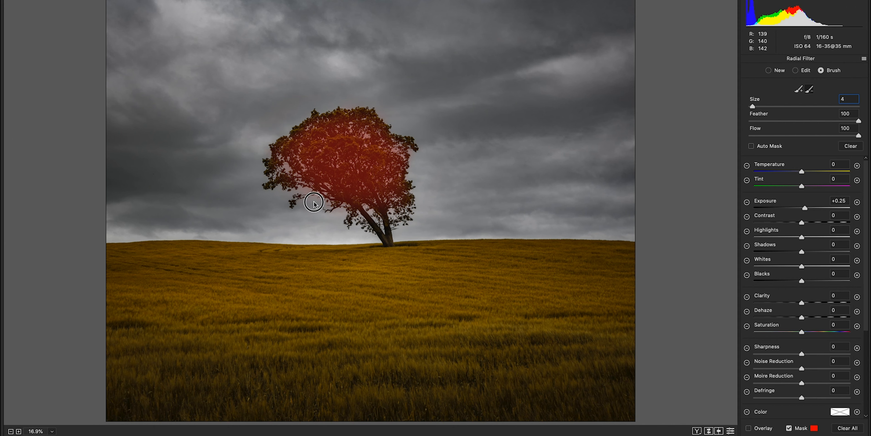
Erase the left canopy from the filter mask and set brush Feather to 44
drag(314, 202, 262, 171)
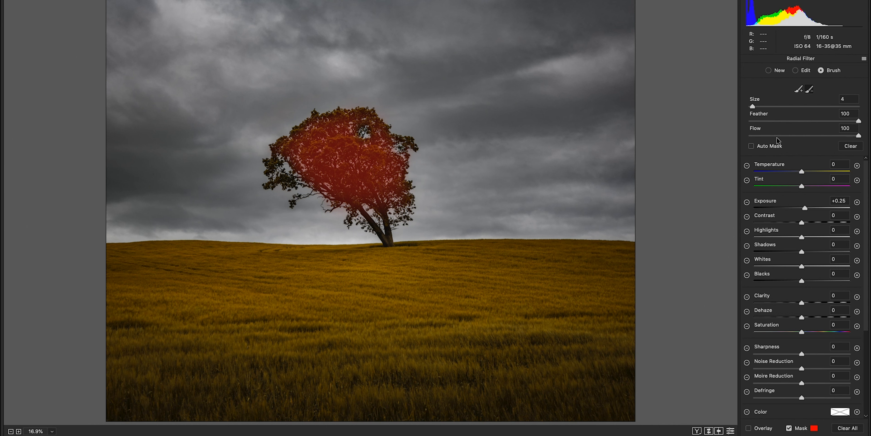
drag(849, 121, 799, 121)
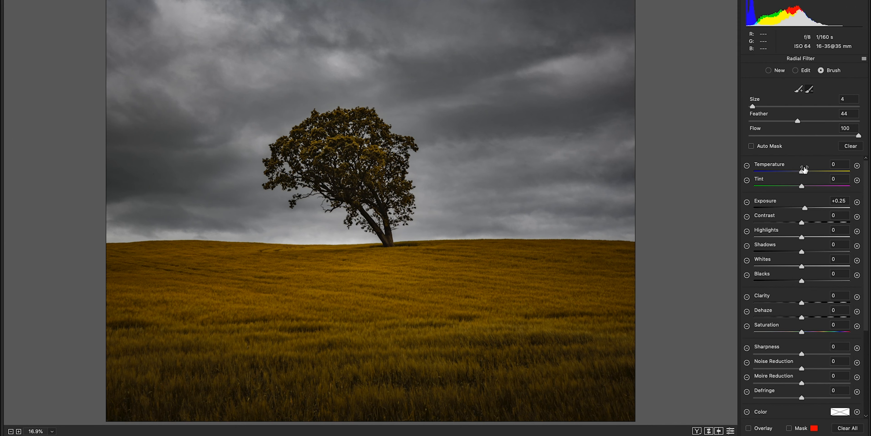
Back in Edit mode with Overlay hidden, raise the canopy filter's Exposure to +0.30
click(806, 70)
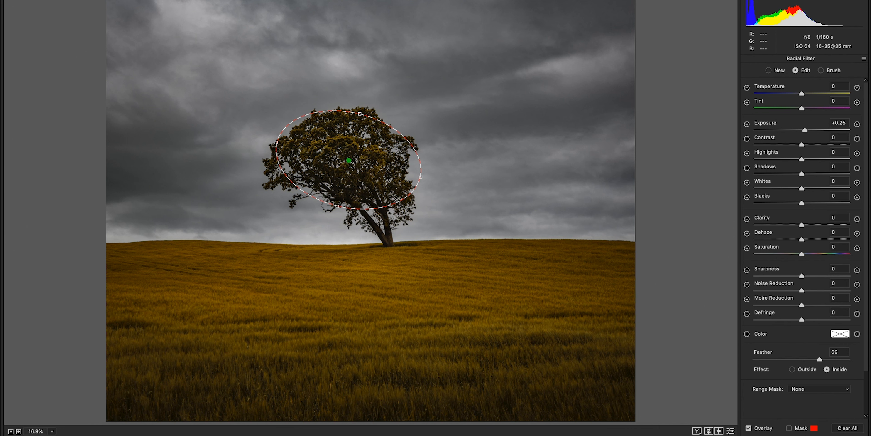
click(750, 427)
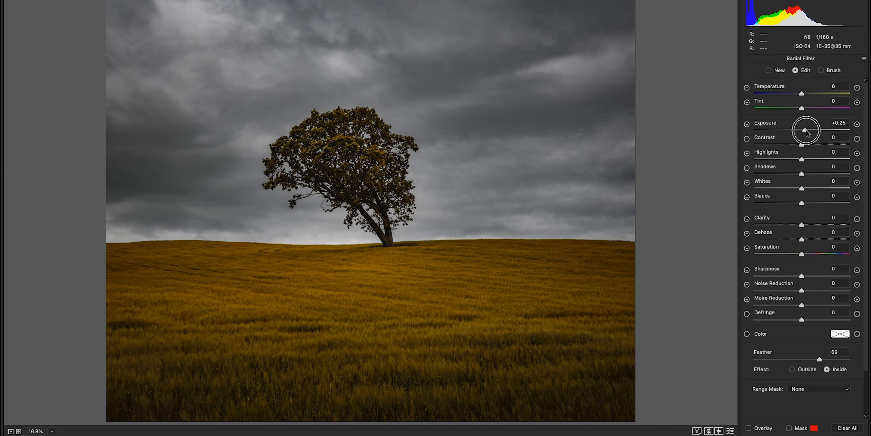
drag(800, 129, 806, 129)
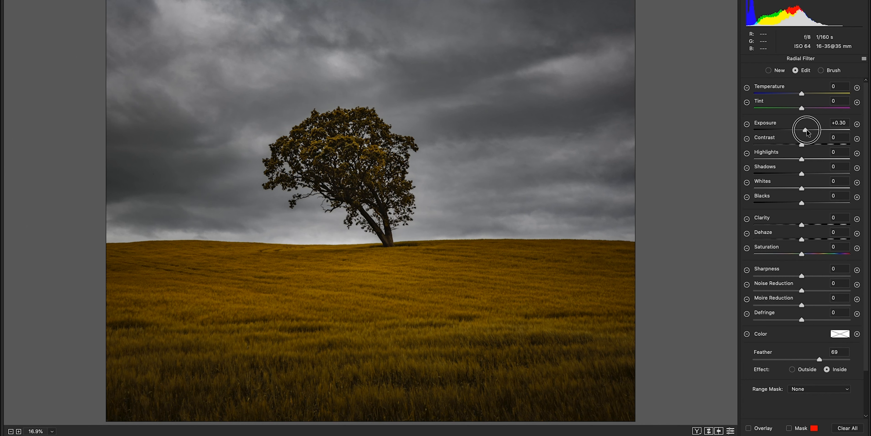